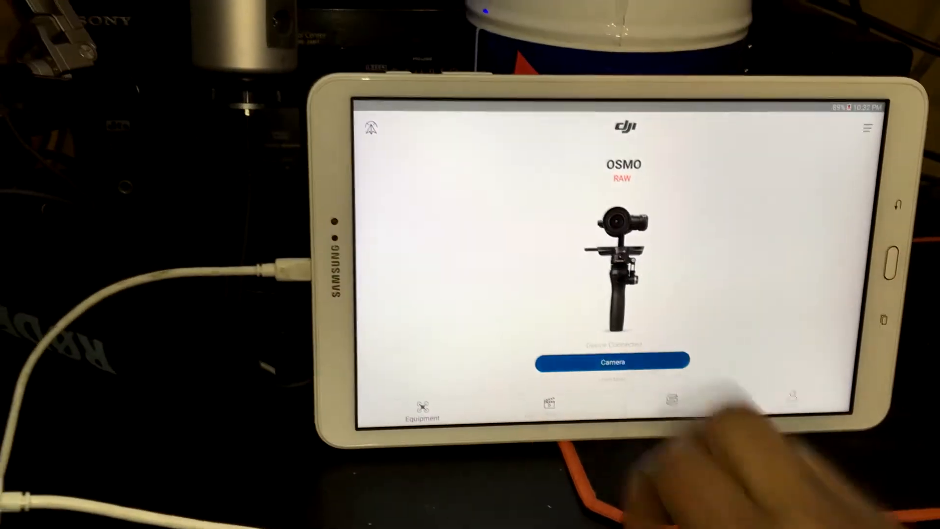
- Enter the Osmo RAW's live camera view from the device screen
click(621, 363)
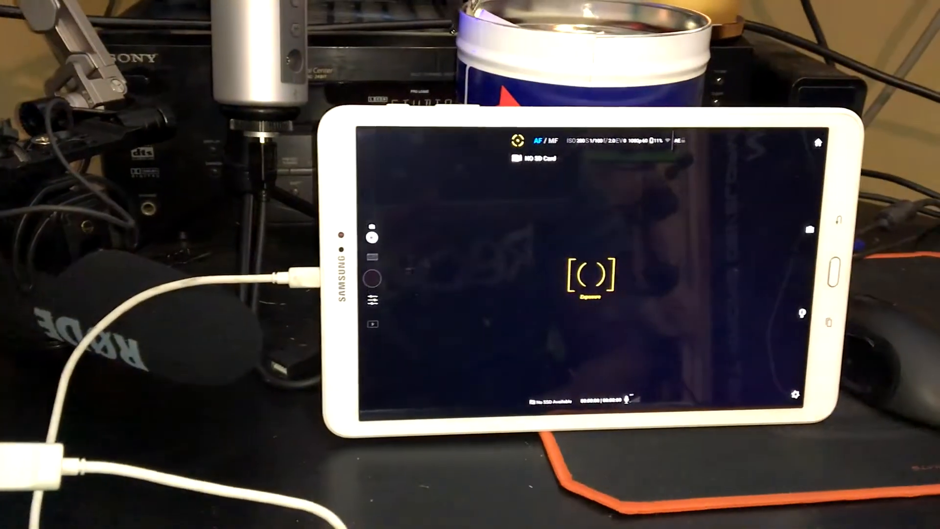